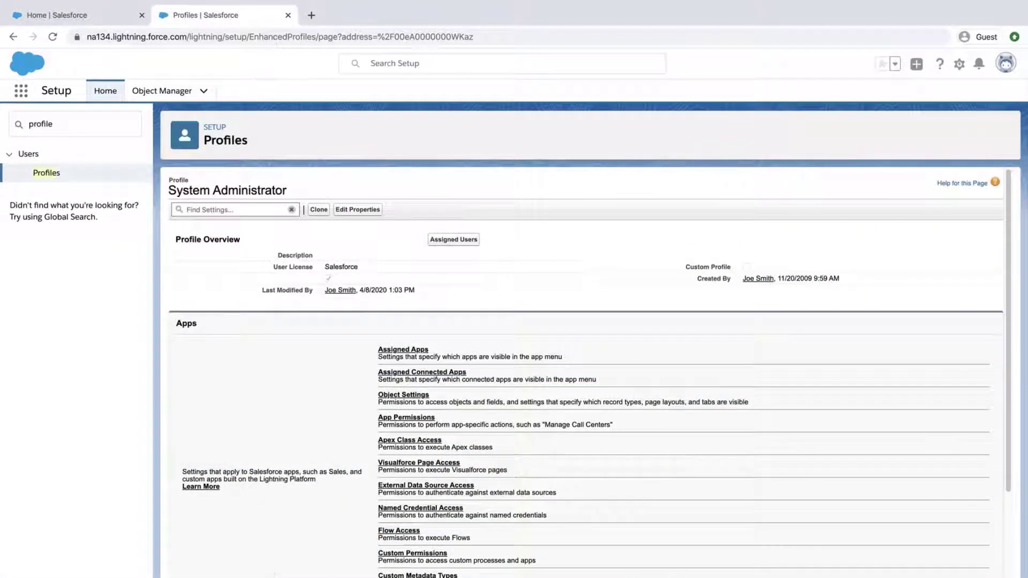
Scroll through the System Administrator profile's app permissions to the Sales section's Manage Quotas.
scroll("down", 3)
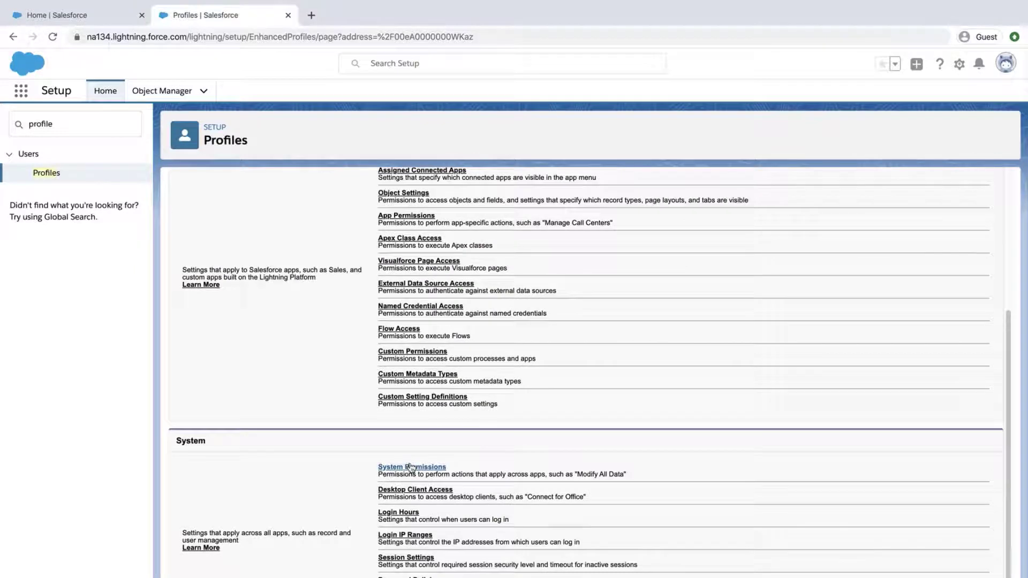
left_click(411, 466)
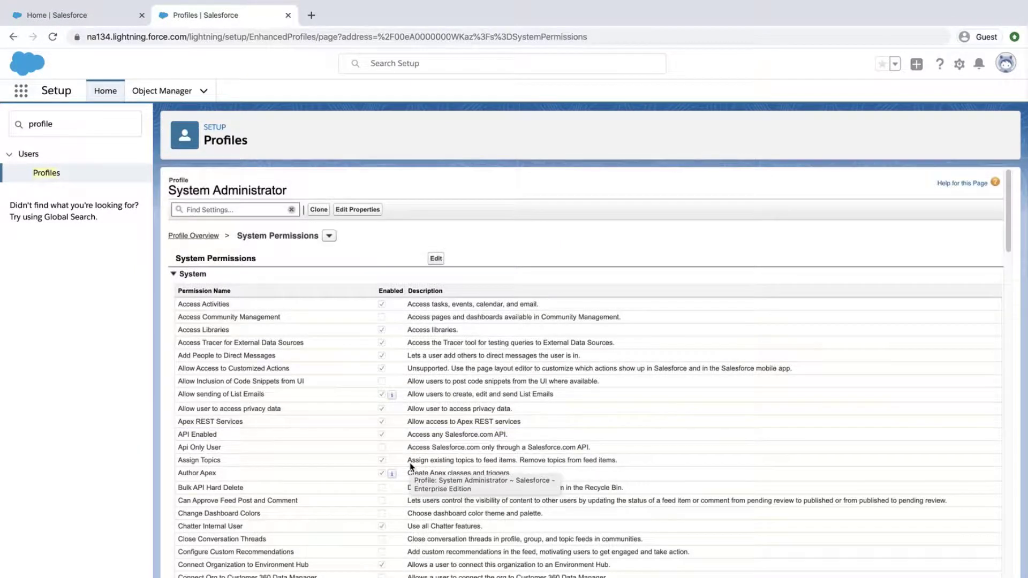
scroll("down", 3)
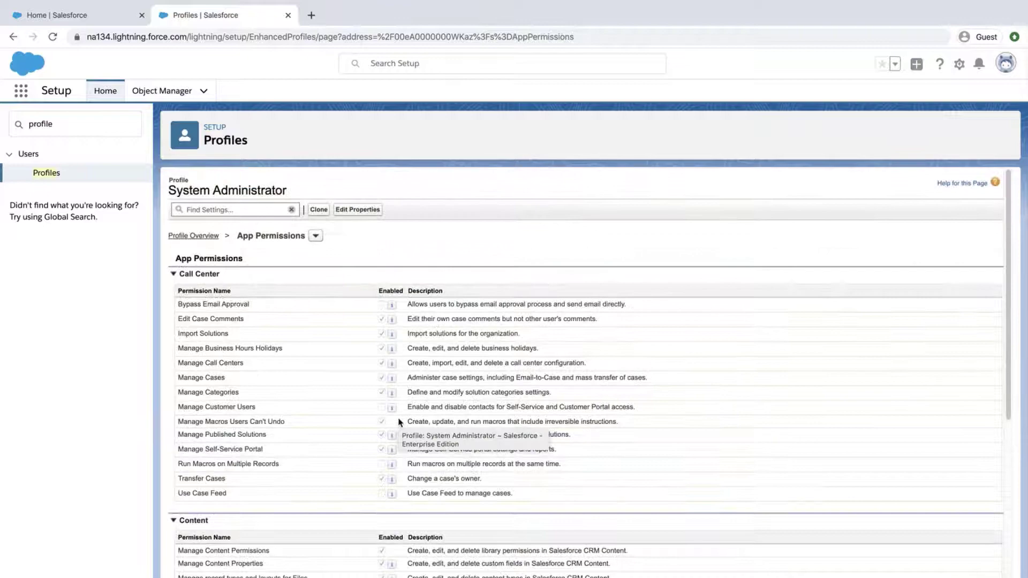
scroll("down", 3)
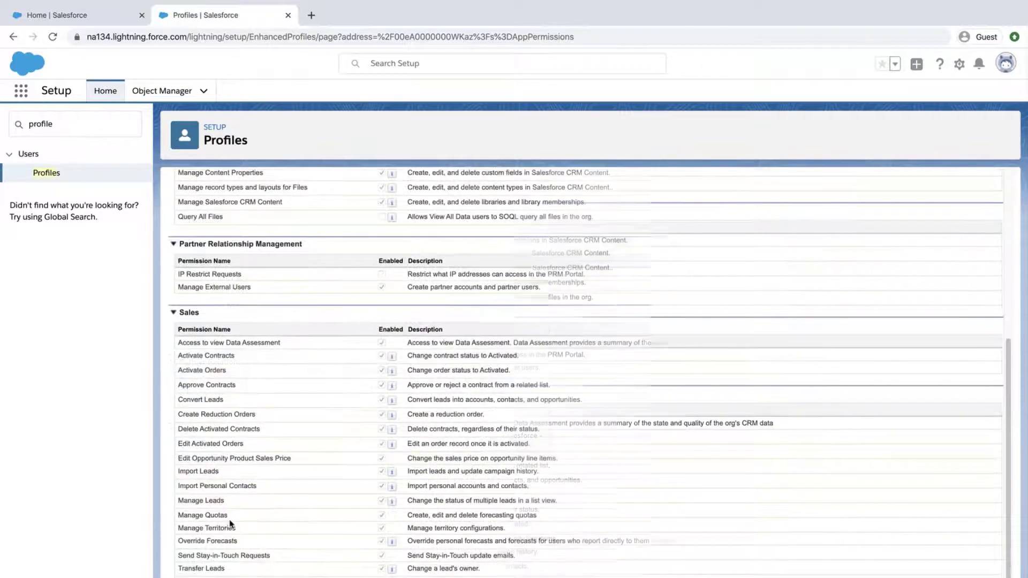
scroll("down", 3)
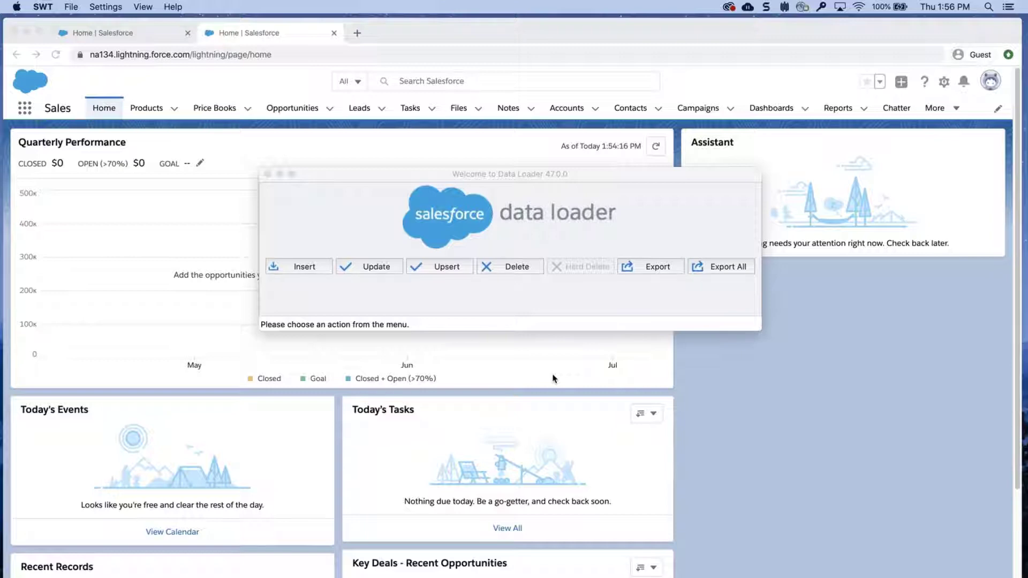
Export the User object to User.csv on the Desktop and advance to the query step.
left_click(649, 266)
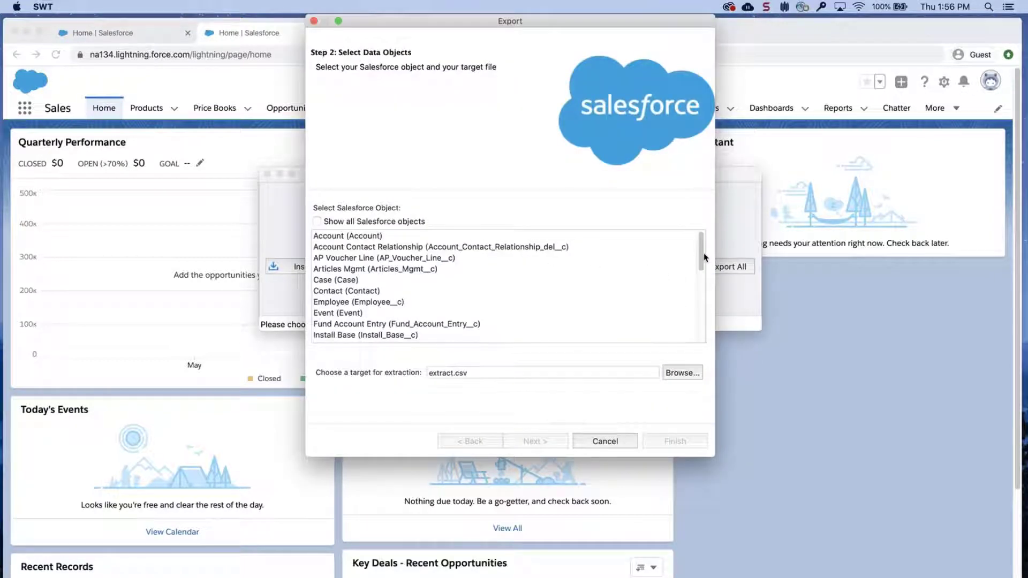
scroll("down", 3)
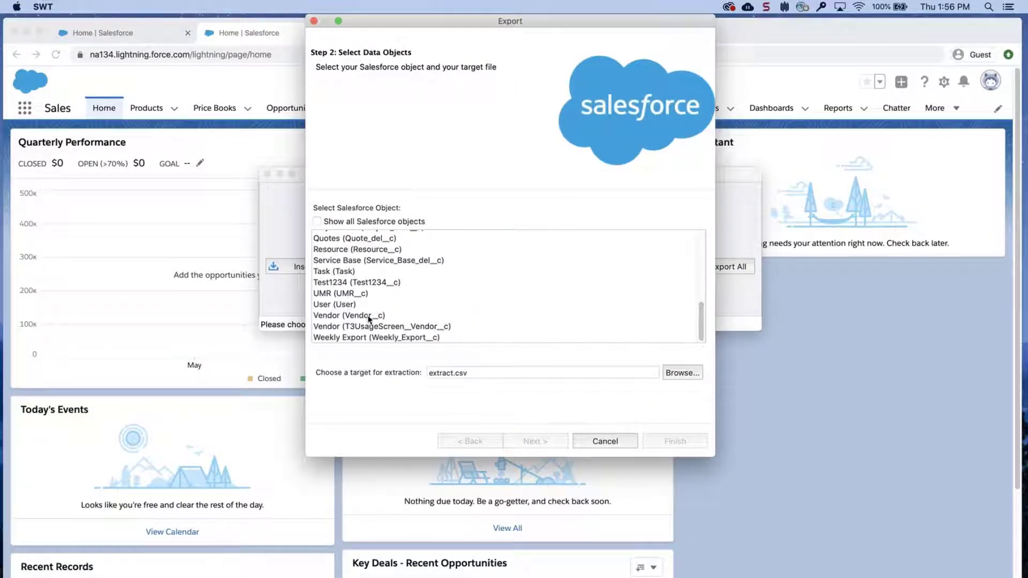
left_click(335, 304)
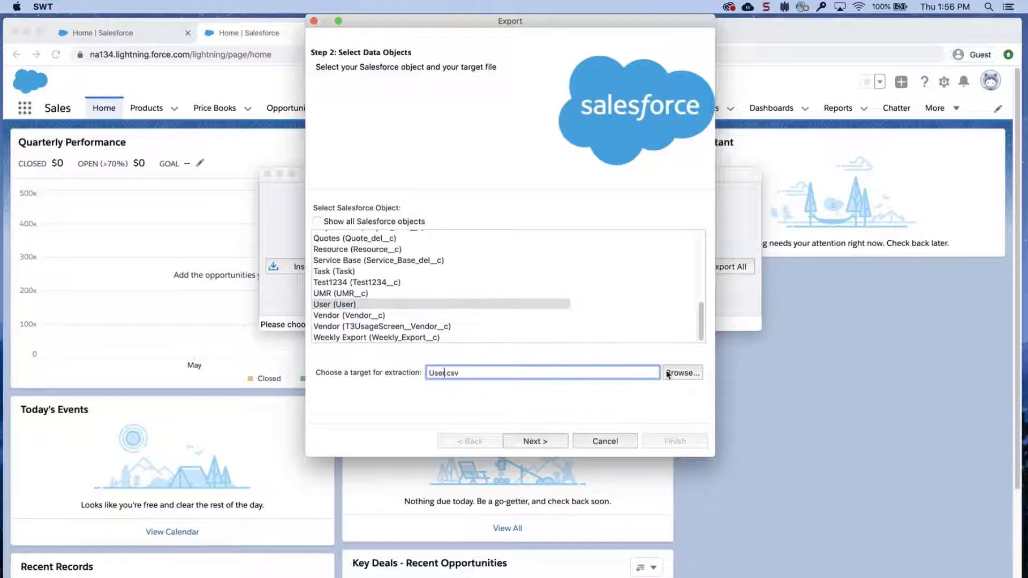
left_click(680, 372)
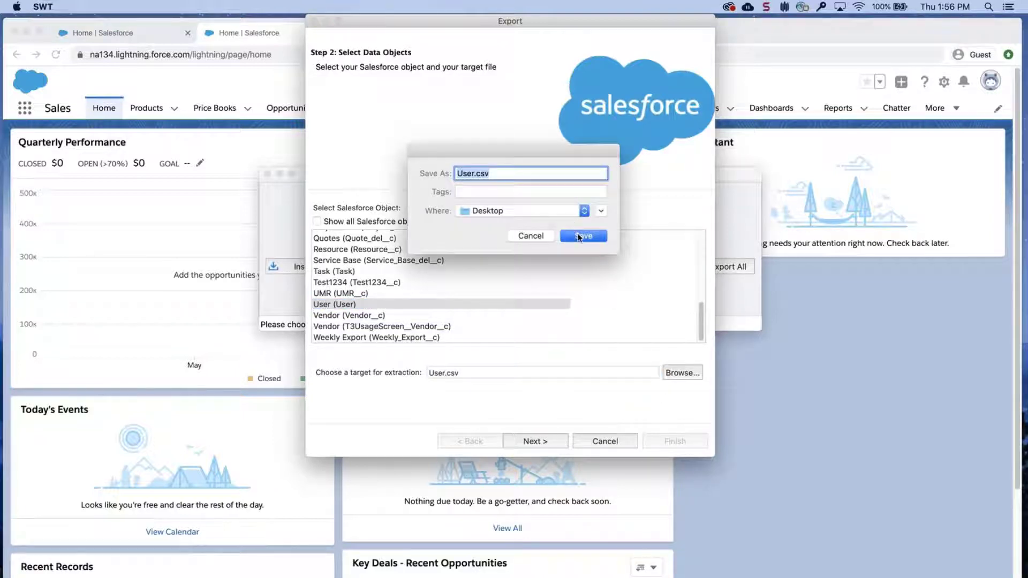
left_click(581, 236)
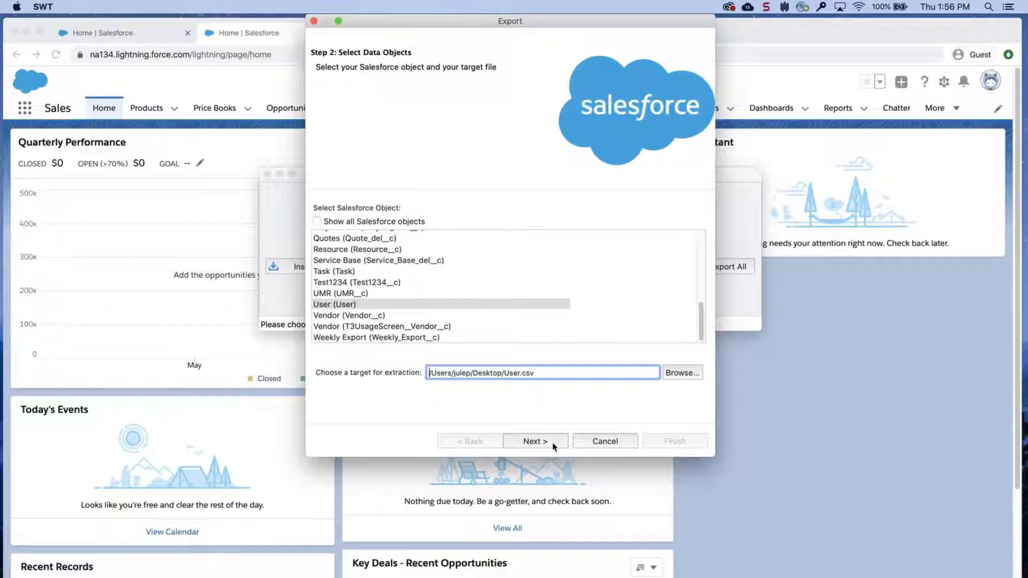
left_click(534, 441)
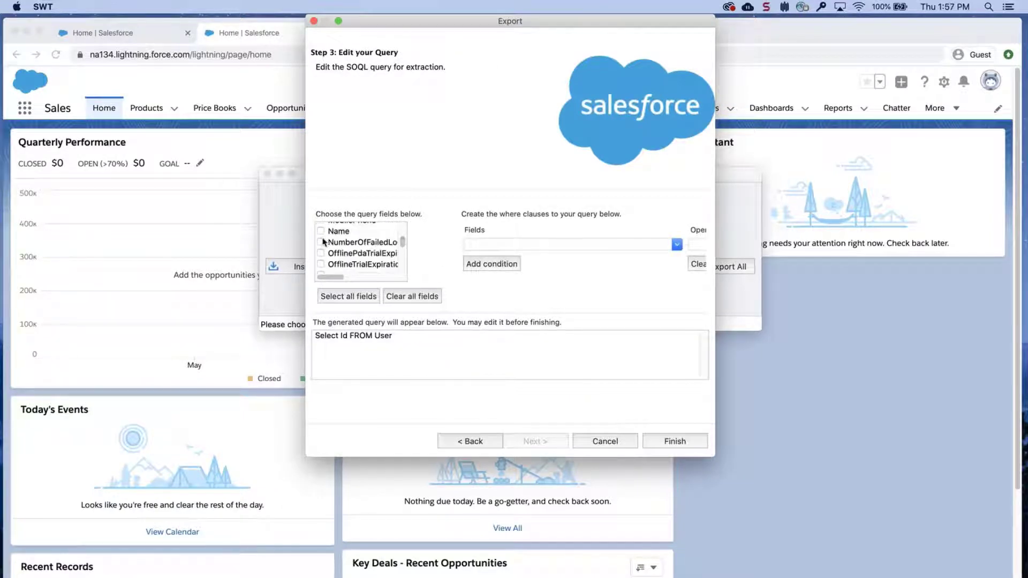
Add the Name field to the user query and run the export, extracting 16 records.
left_click(321, 231)
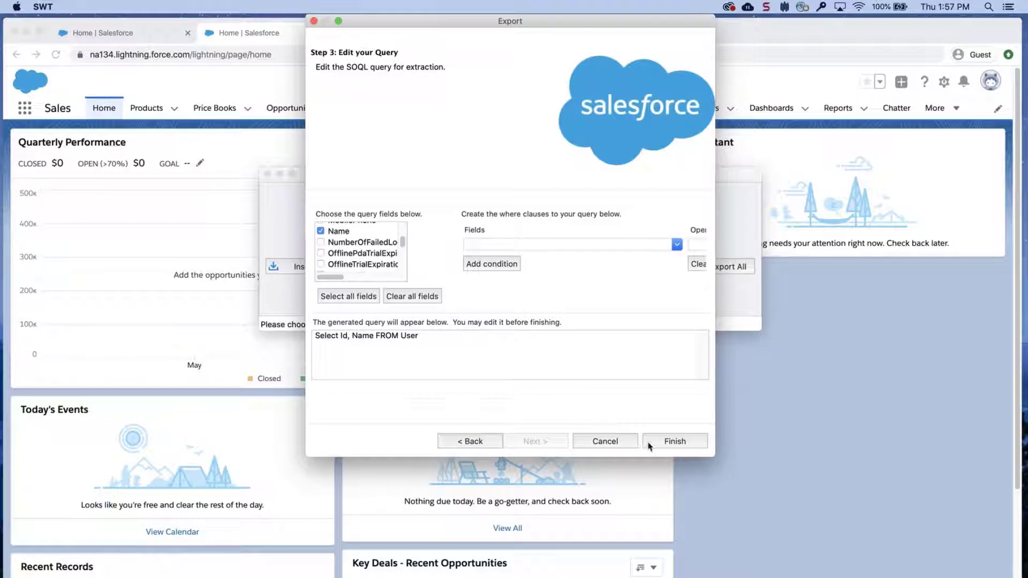
left_click(674, 441)
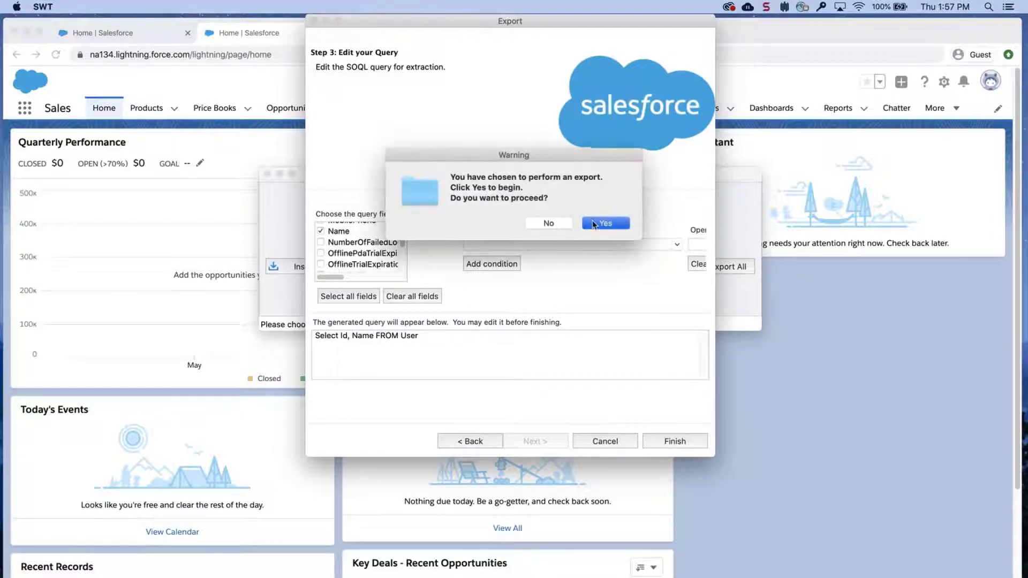
left_click(604, 222)
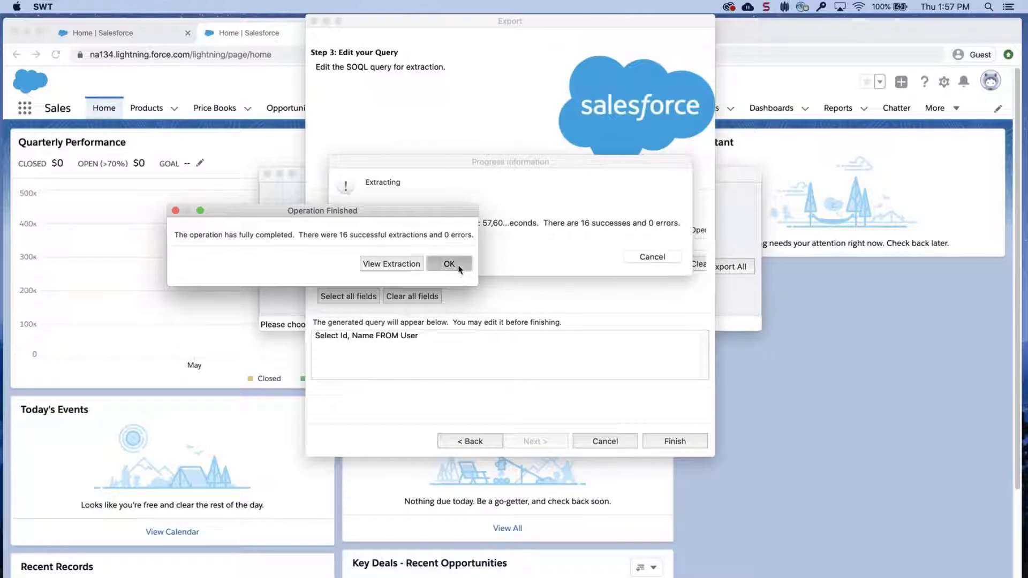
left_click(448, 263)
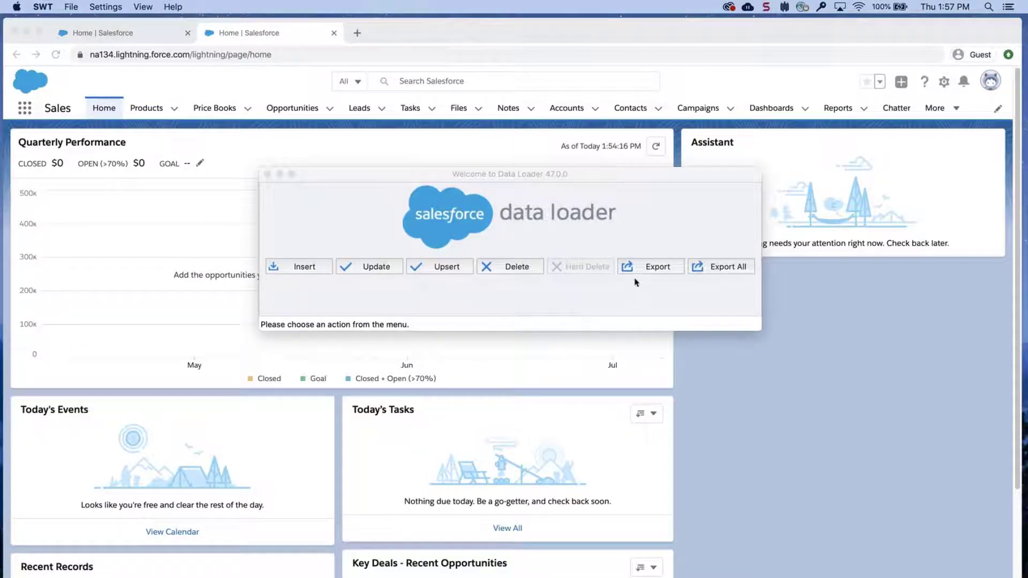
Export Forecasting Type to ForecastType.csv, listing all Salesforce objects, and reach the query step.
left_click(650, 266)
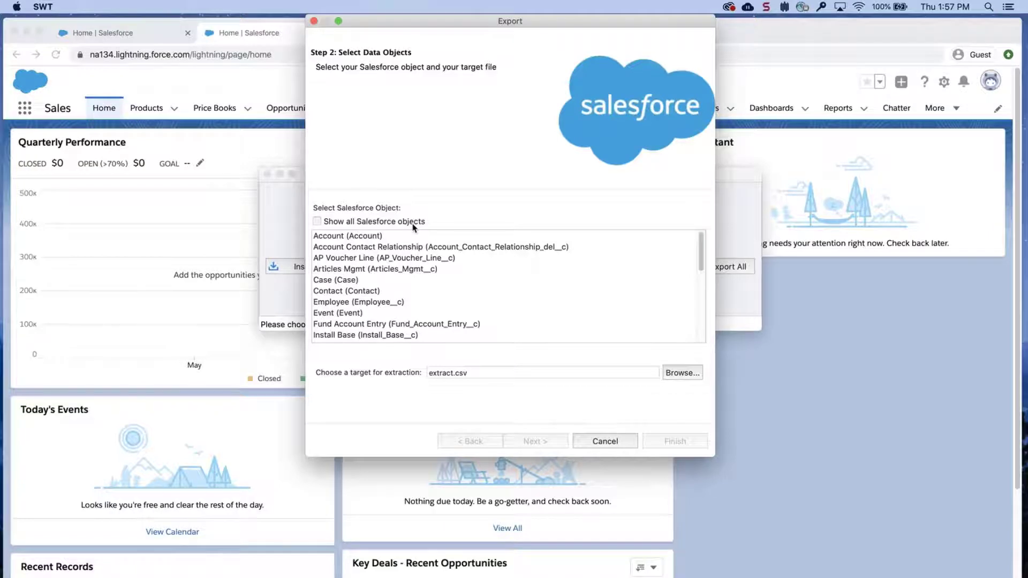
left_click(317, 221)
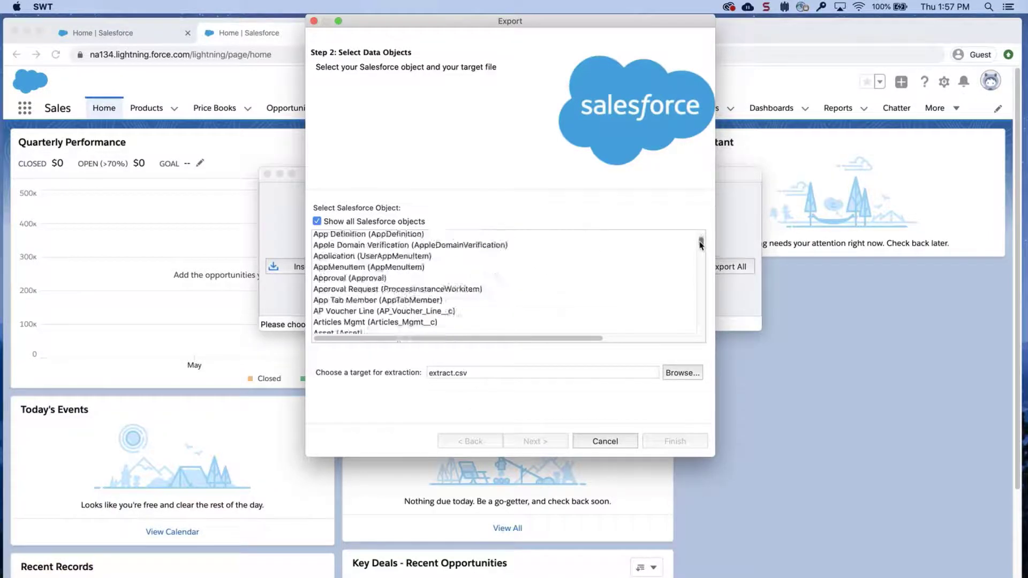
scroll("down", 3)
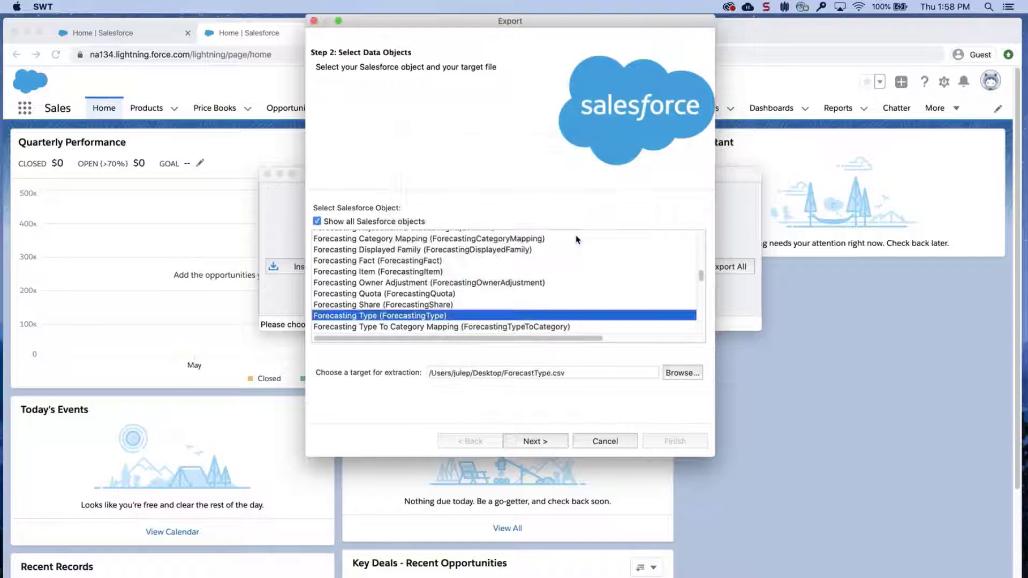
left_click(534, 441)
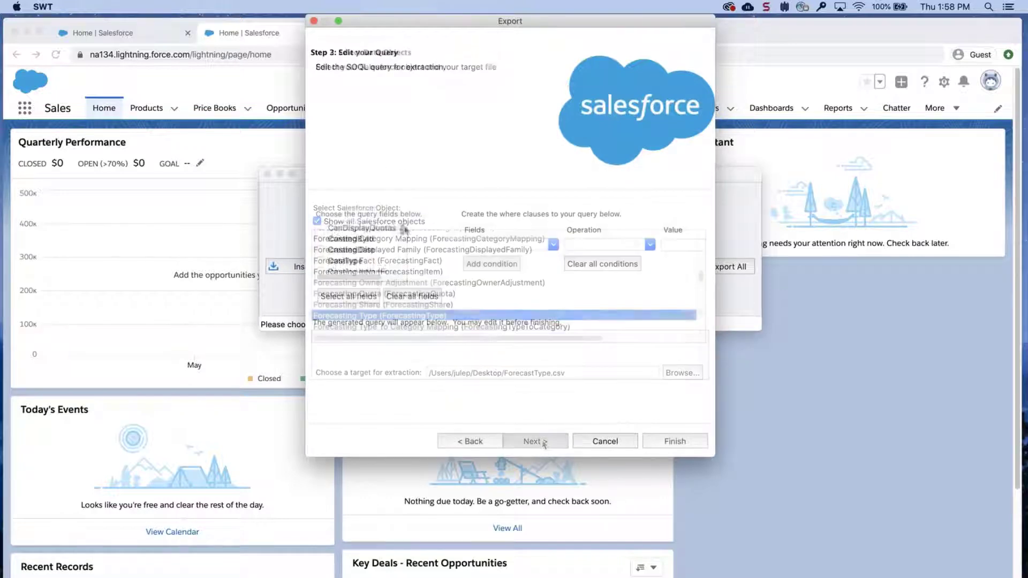
Select Id and DeveloperName fields and run the export, extracting 14 forecasting types.
left_click(532, 441)
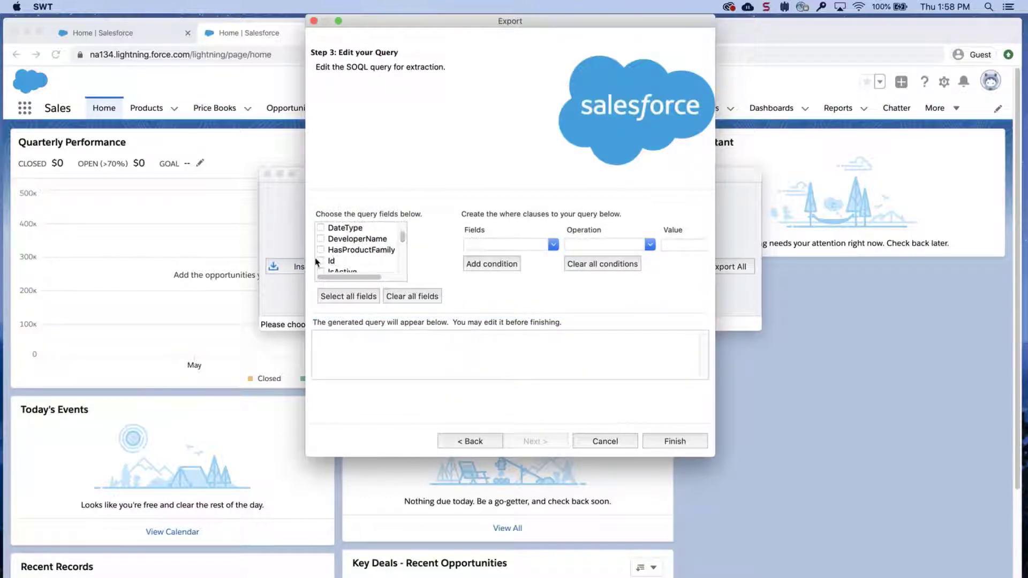
left_click(321, 260)
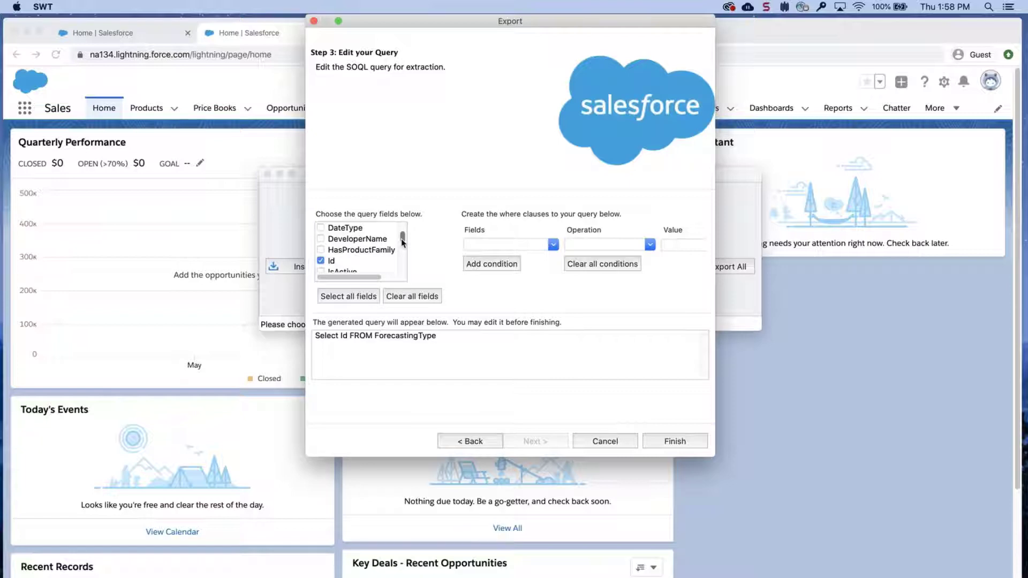
left_click(321, 239)
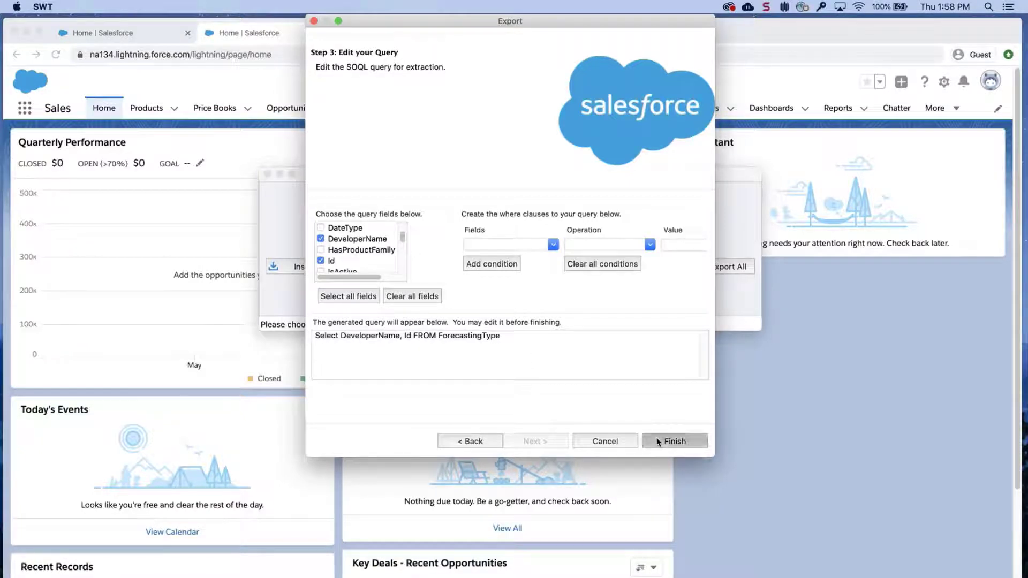
left_click(674, 441)
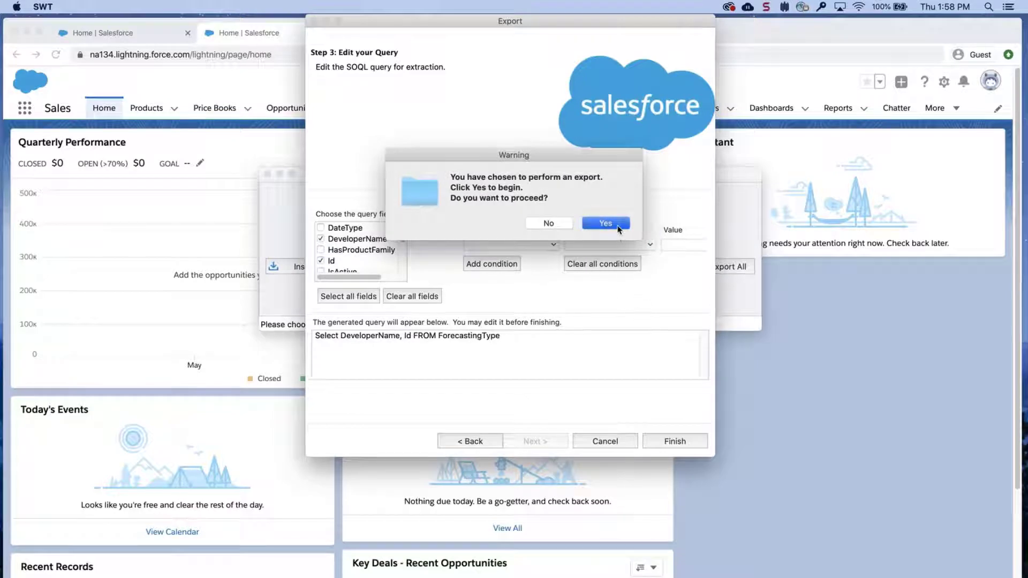
left_click(604, 222)
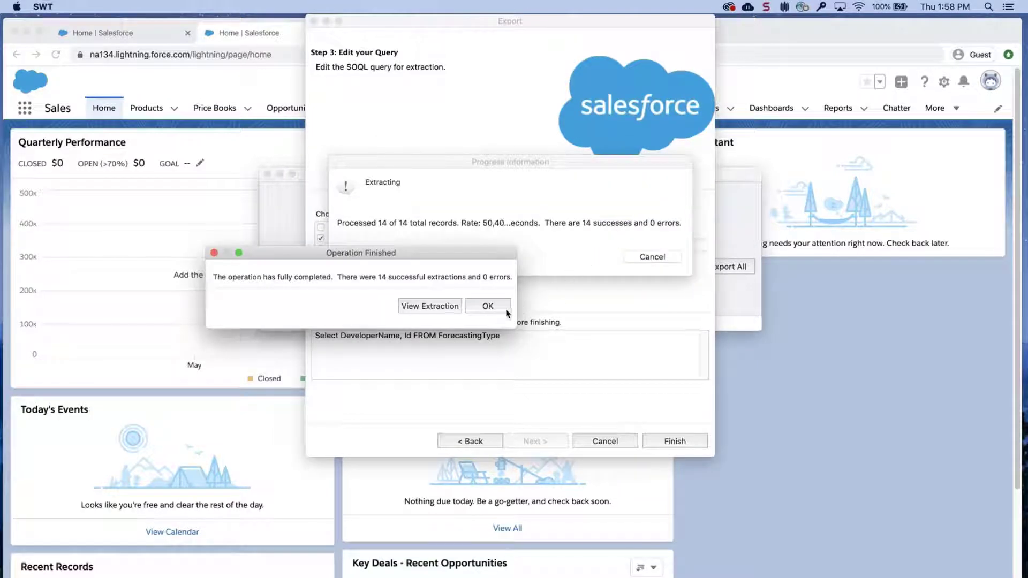
left_click(487, 307)
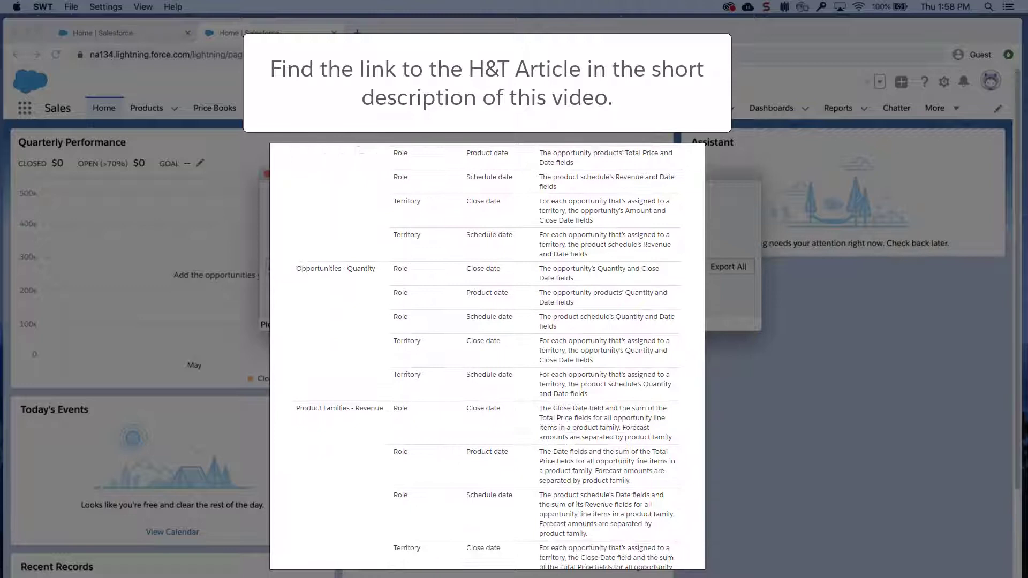
scroll("down", 3)
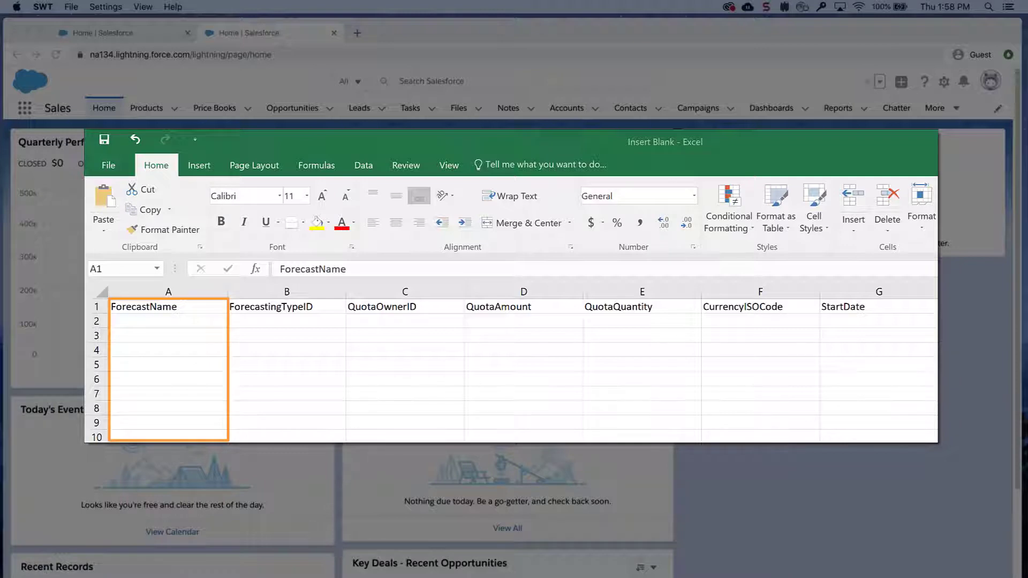
Review the template header columns, ForecastName through StartDate, in Insert Blank.csv.
left_click(286, 306)
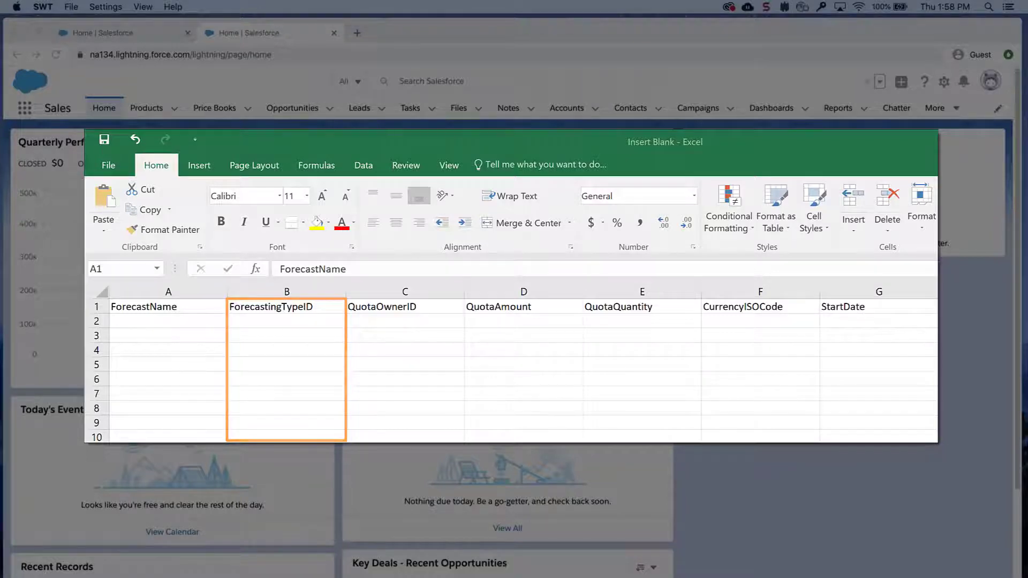
left_click(405, 306)
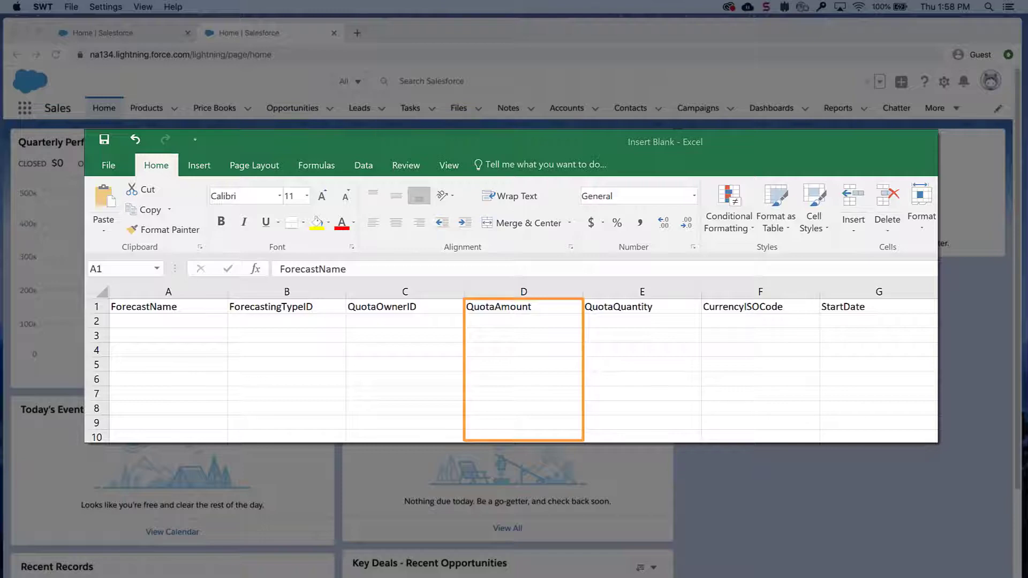
left_click(640, 306)
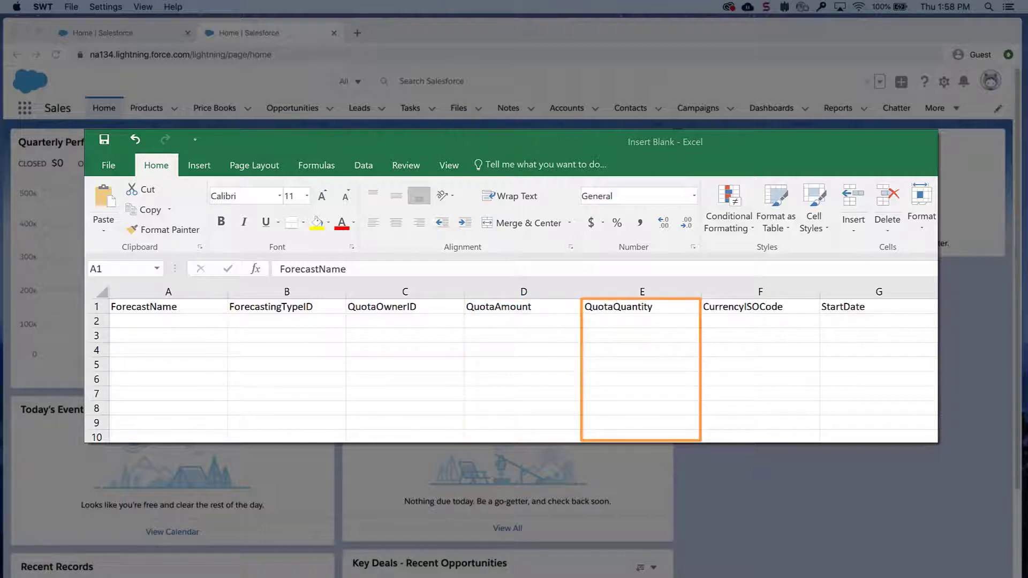
left_click(759, 306)
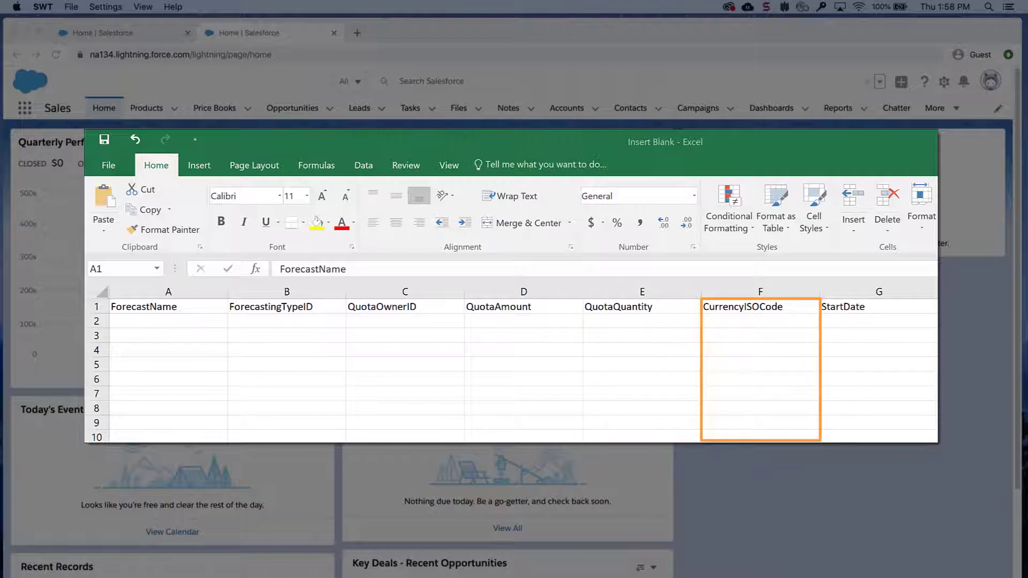
left_click(879, 291)
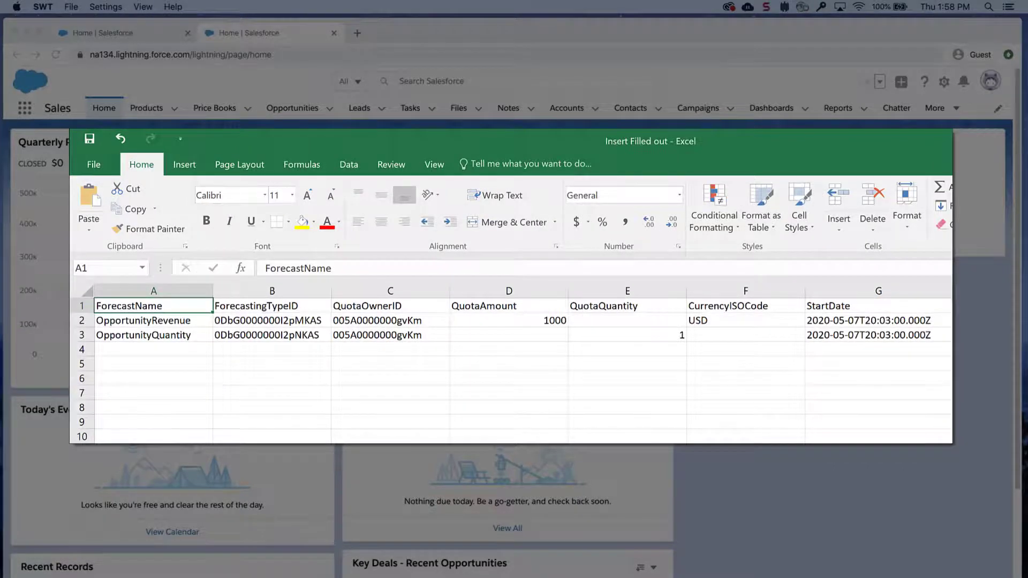
Review Insert Filled out.csv with the 1000 USD revenue and quantity 1 quotas.
left_click_drag(509, 290, 626, 290)
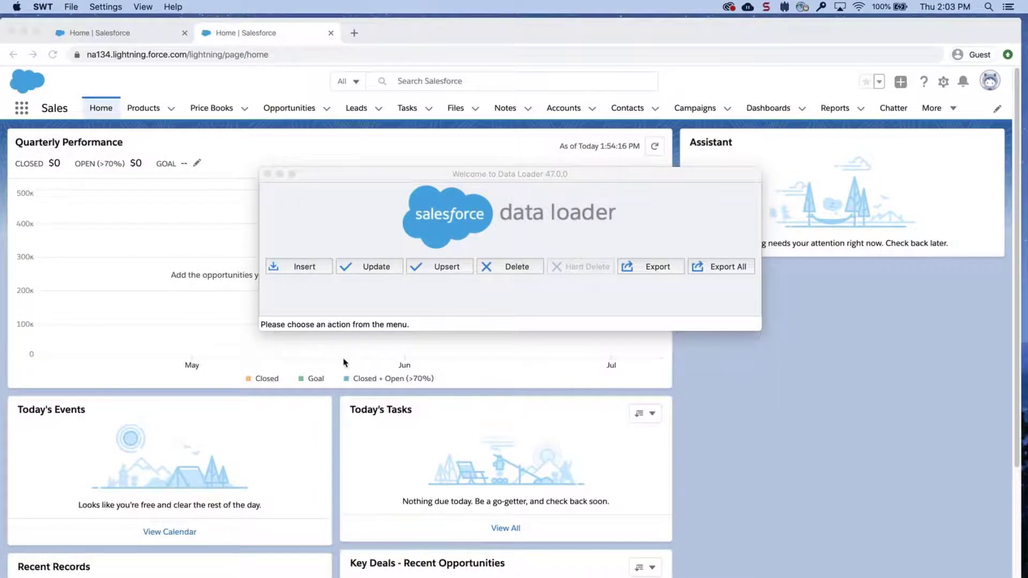
Insert into ForecastingQuota from Insert Filled out.csv, acknowledging 2 records initialized.
left_click(298, 266)
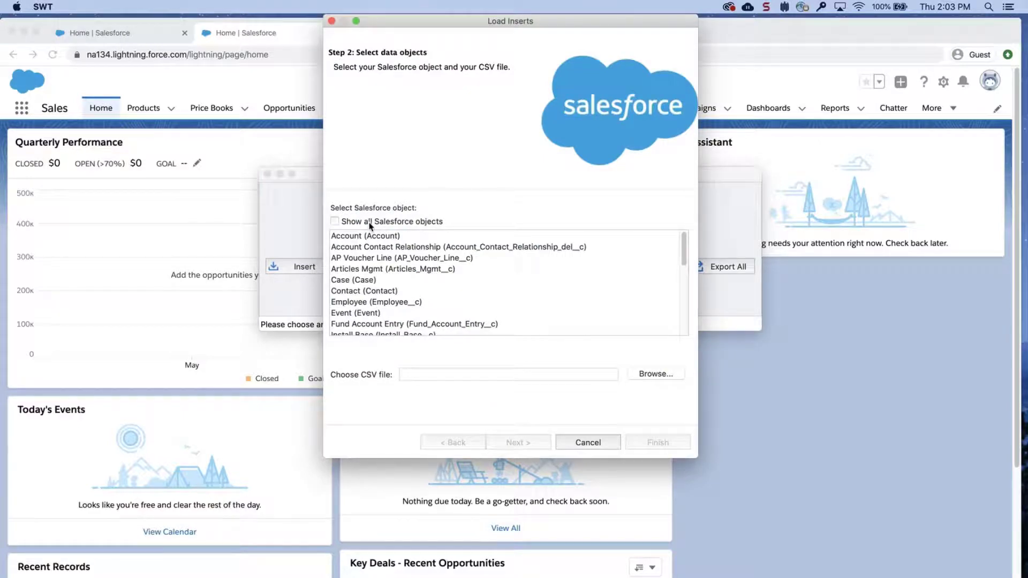
left_click(333, 221)
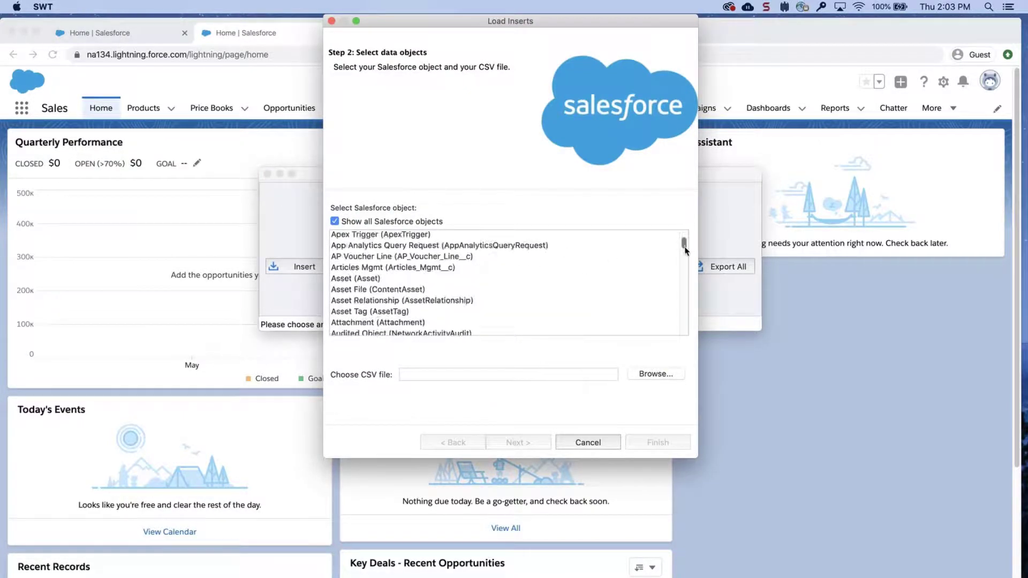
left_click(402, 318)
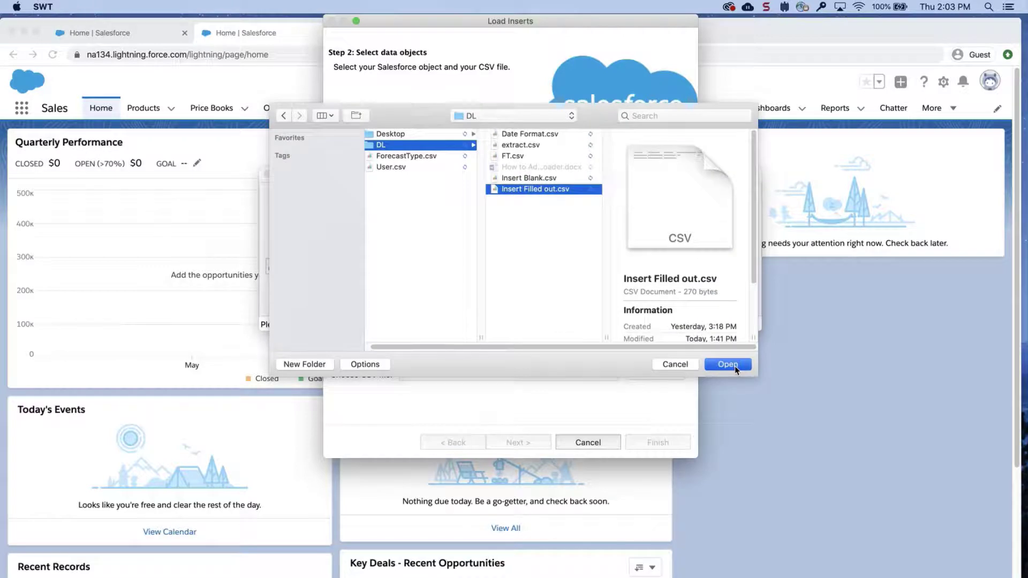
left_click(727, 364)
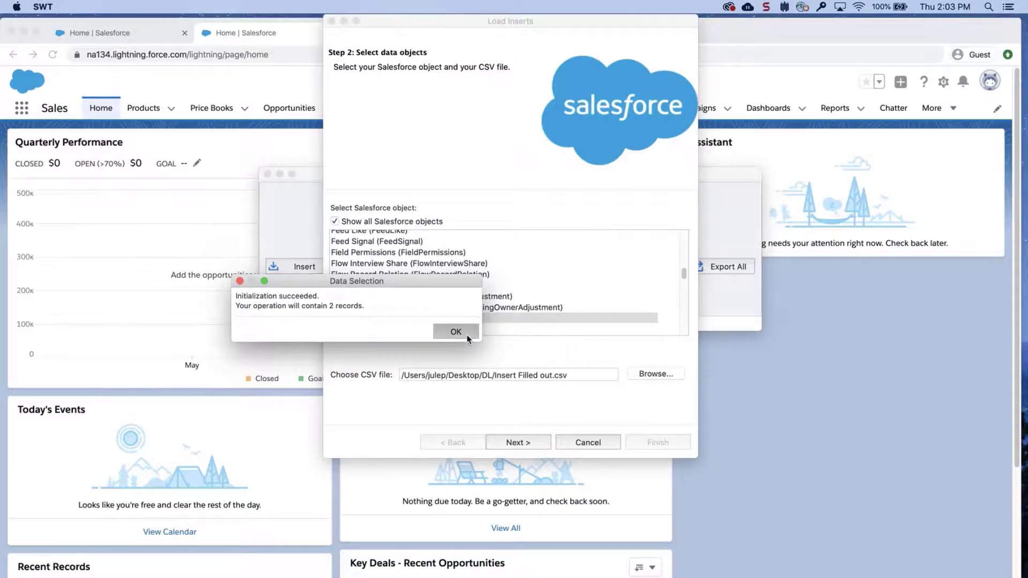
left_click(455, 331)
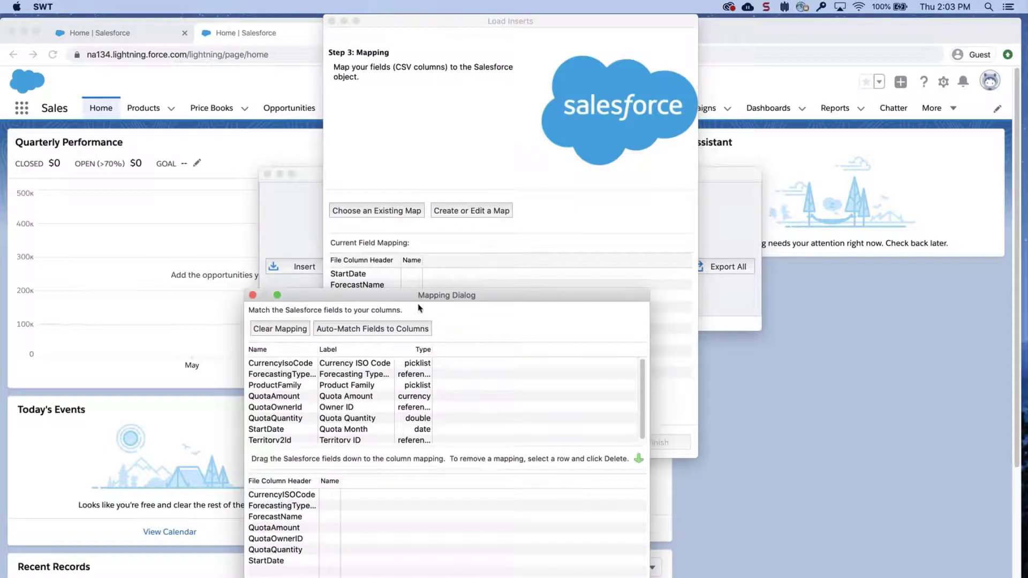
Auto-match CSV columns to quota fields, accept the mapping, and advance to finish.
left_click(371, 329)
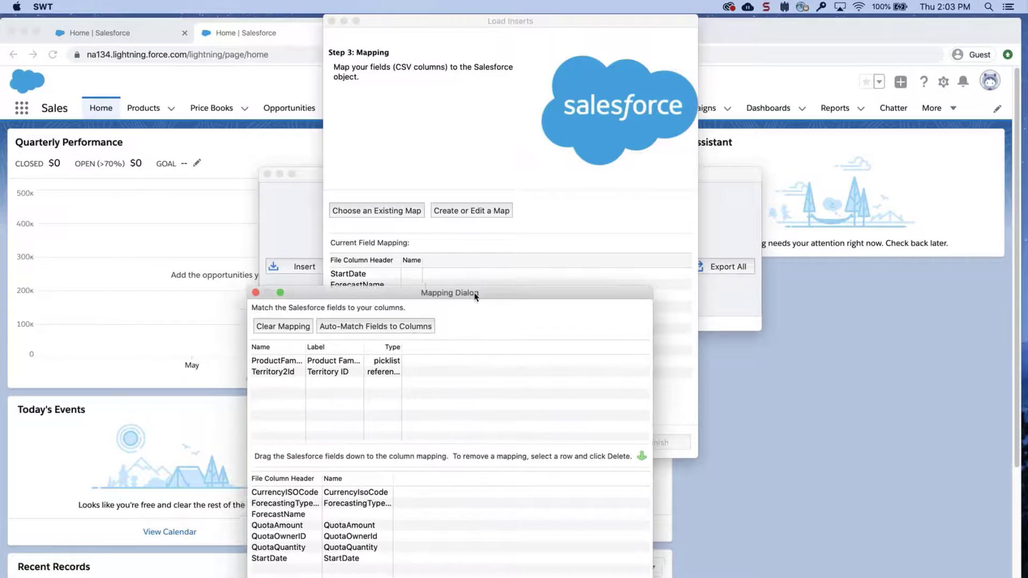
left_click_drag(449, 293, 525, 126)
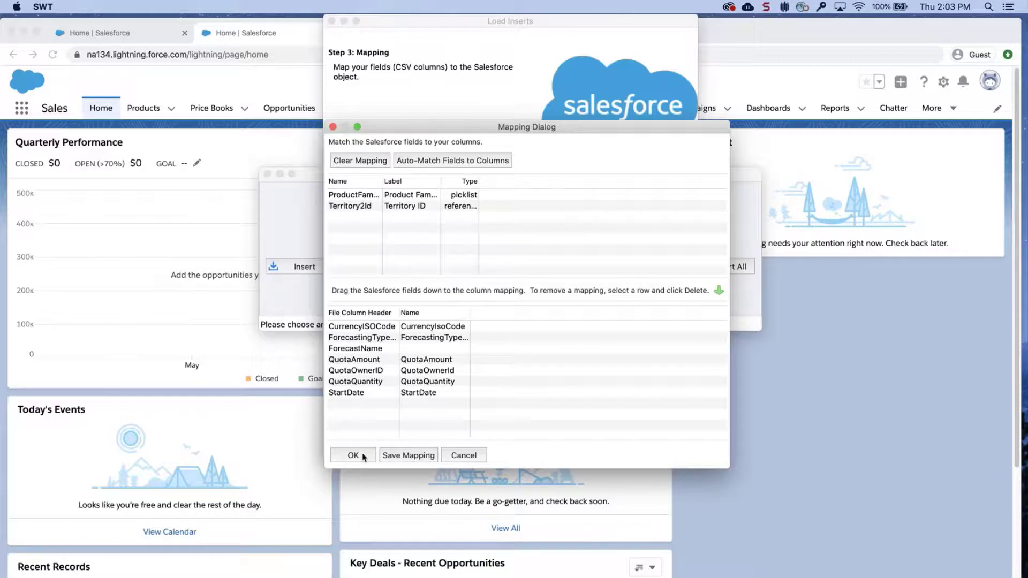
left_click(352, 455)
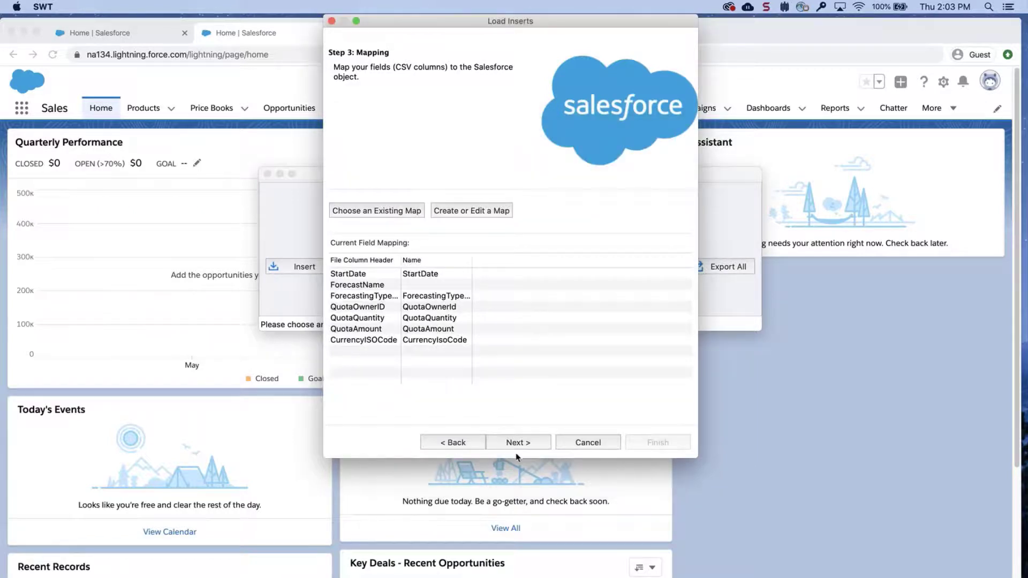
left_click(517, 442)
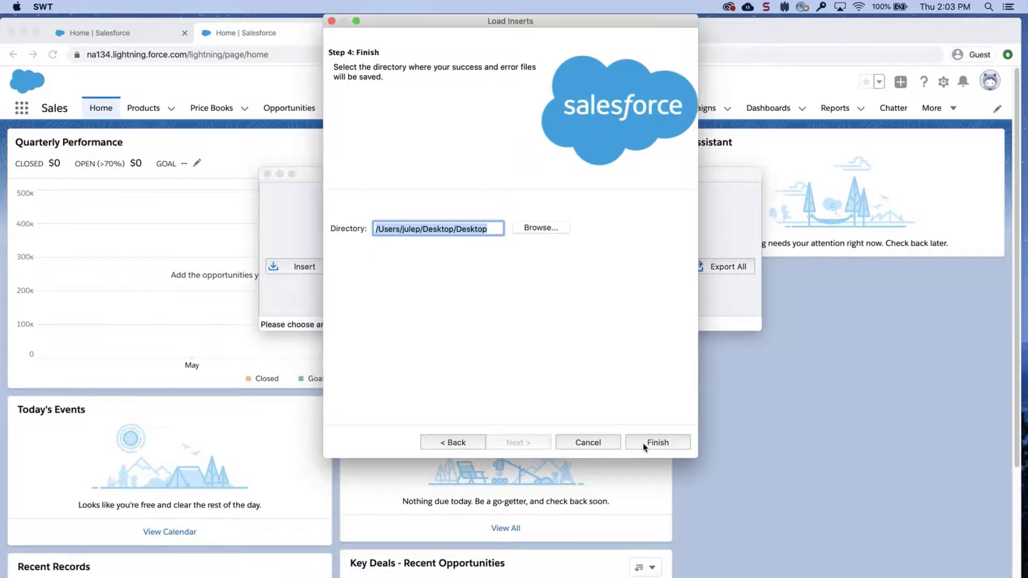
Run and confirm the quota insert, finishing with 2 successes and 0 errors.
left_click(657, 441)
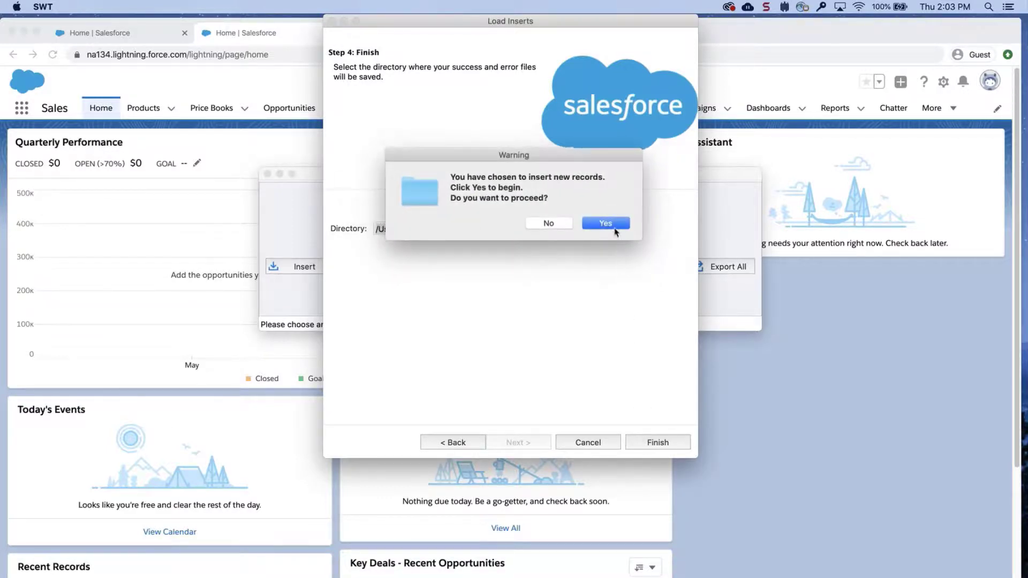
left_click(605, 222)
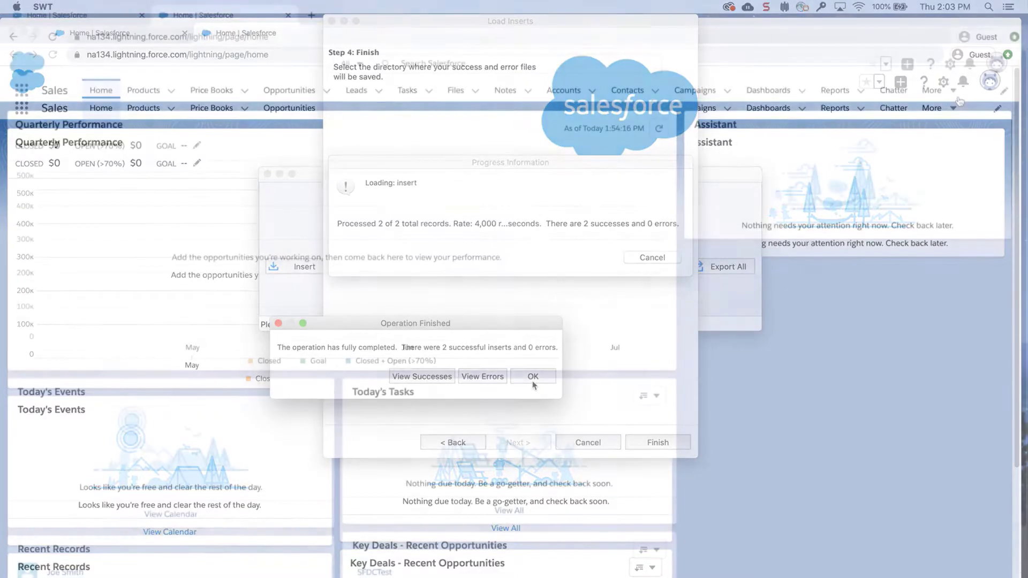
left_click(532, 377)
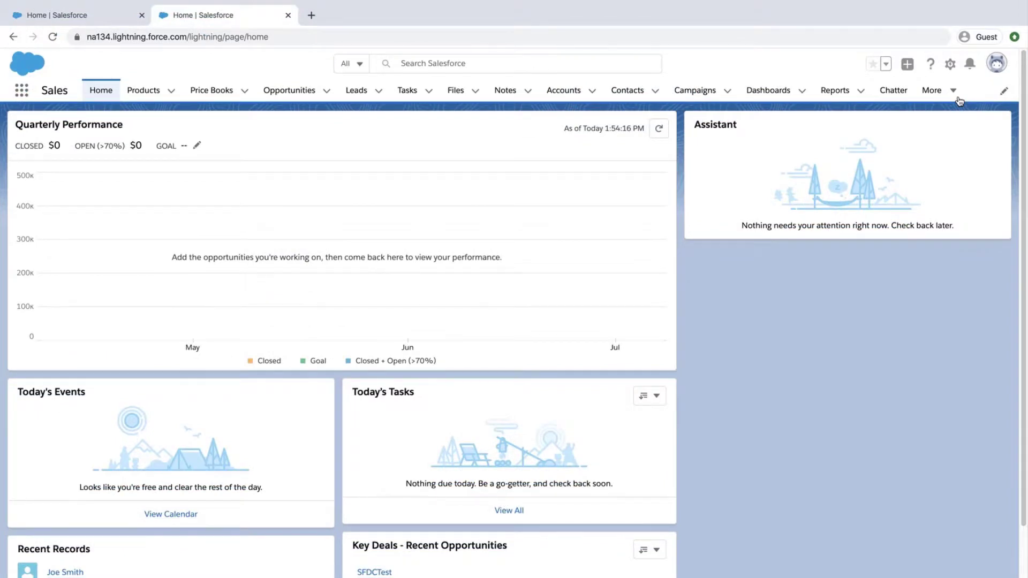
Open Forecasts from the More menu and check Joe Smith's May FY 2020 quota of USD 1,000.00.
left_click(932, 90)
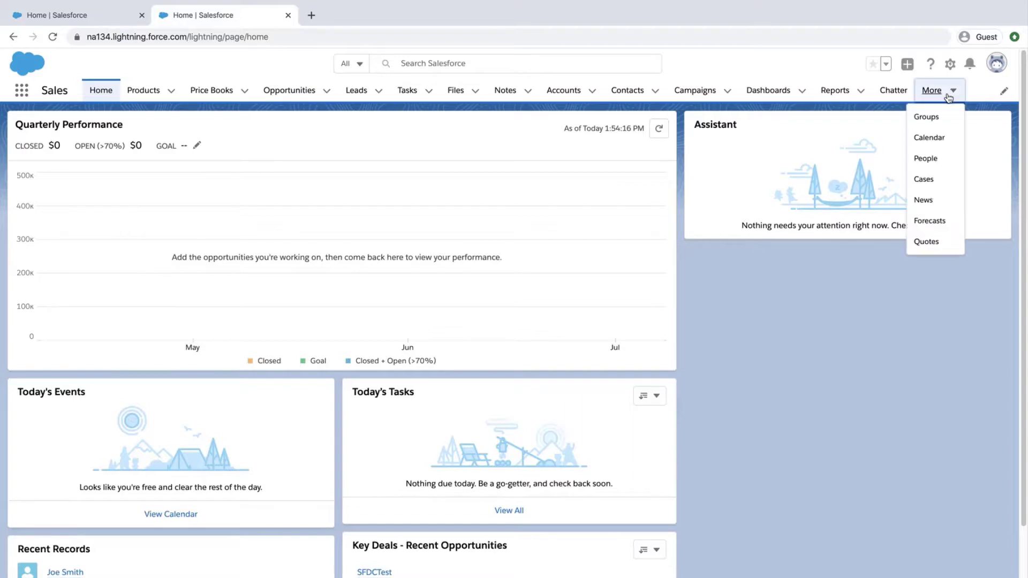
left_click(929, 220)
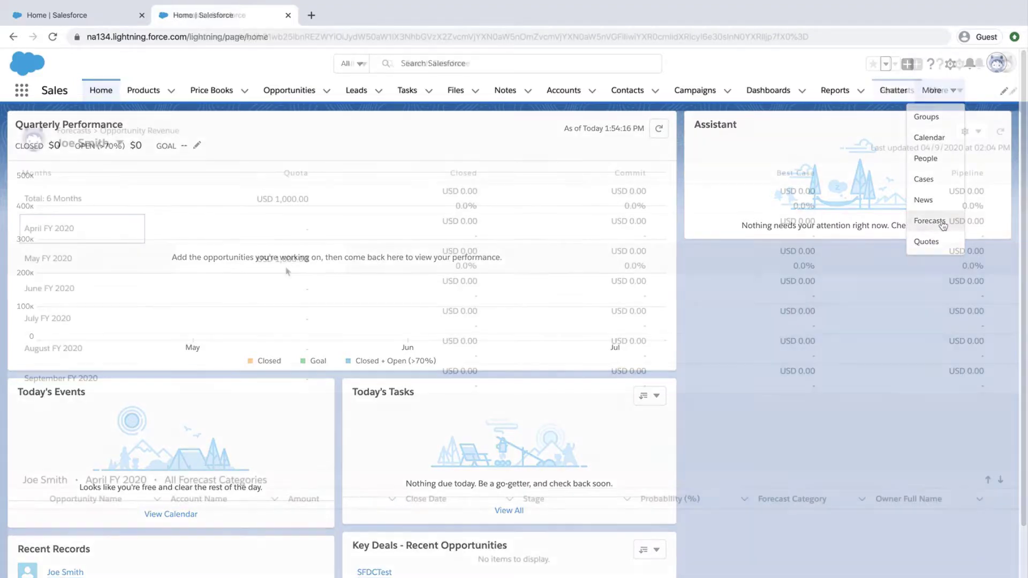
left_click(929, 221)
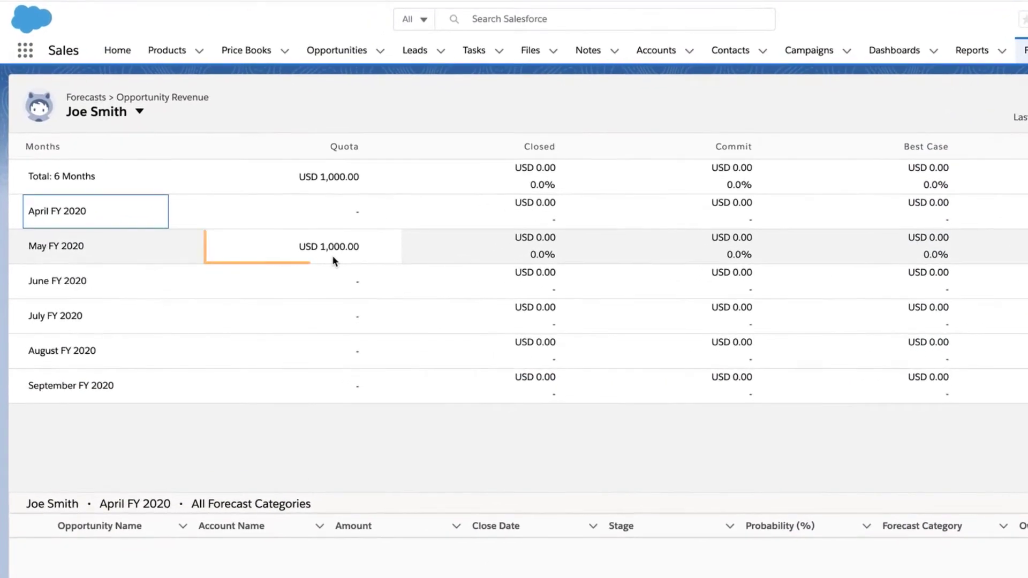
left_click(302, 246)
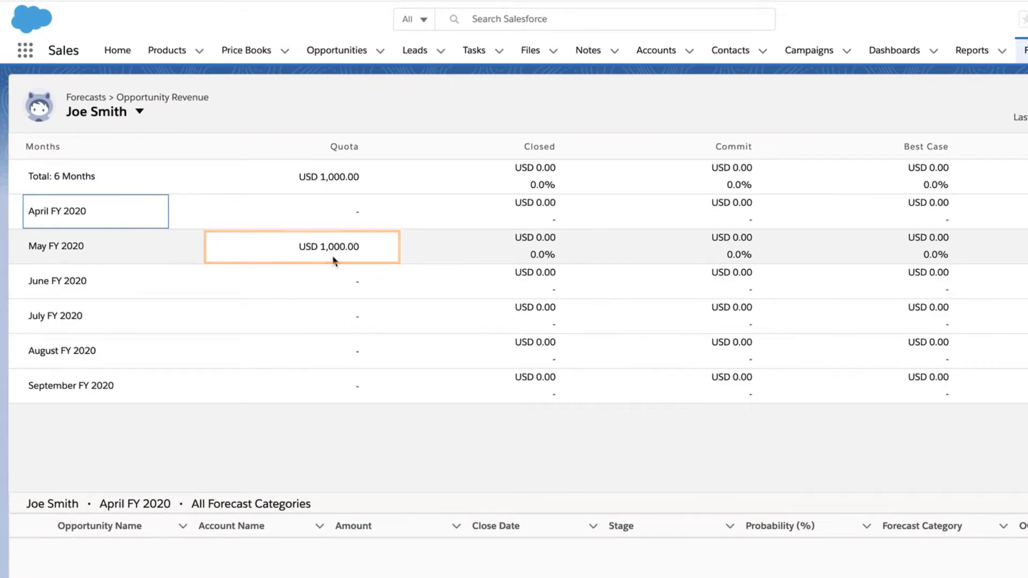